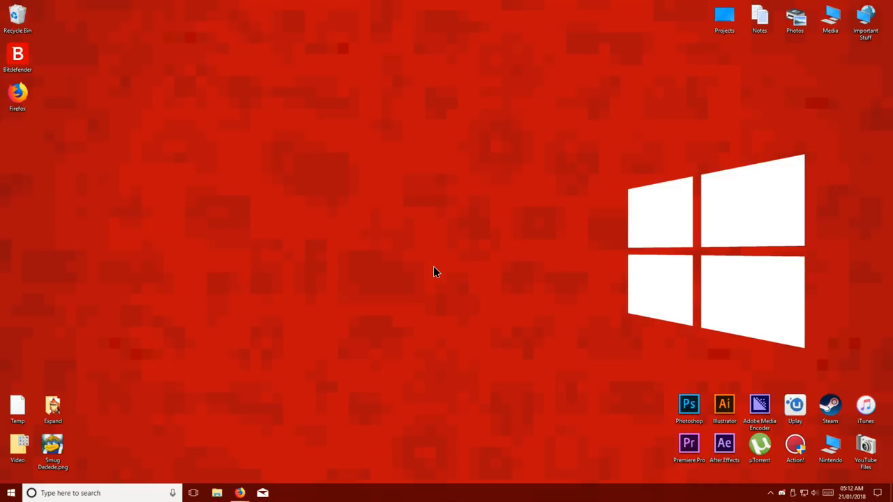
pyautogui.moveTo(239, 489)
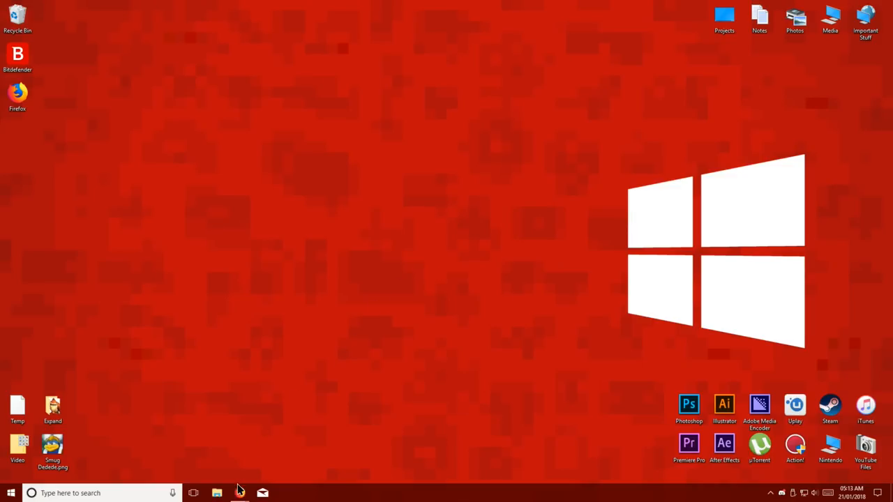
# - Download DDD.zip from the MEGA link in Firefox
pyautogui.click(240, 493)
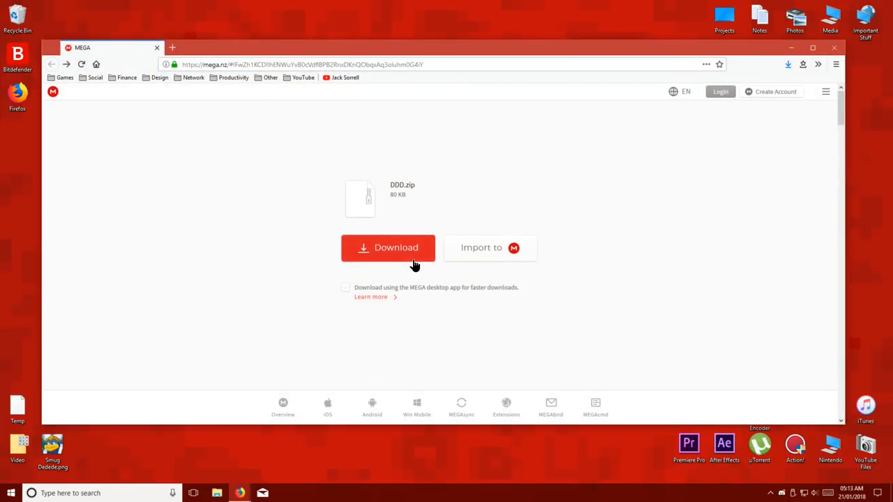
pyautogui.click(387, 248)
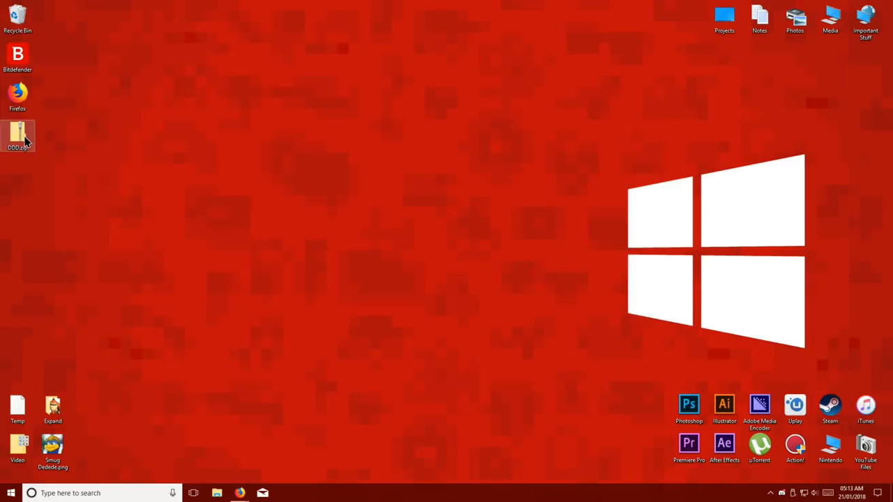
# - Extract DDD.zip into a DDD folder and browse into its wiiu folder
pyautogui.moveTo(17, 136); pyautogui.dragTo(406, 252)
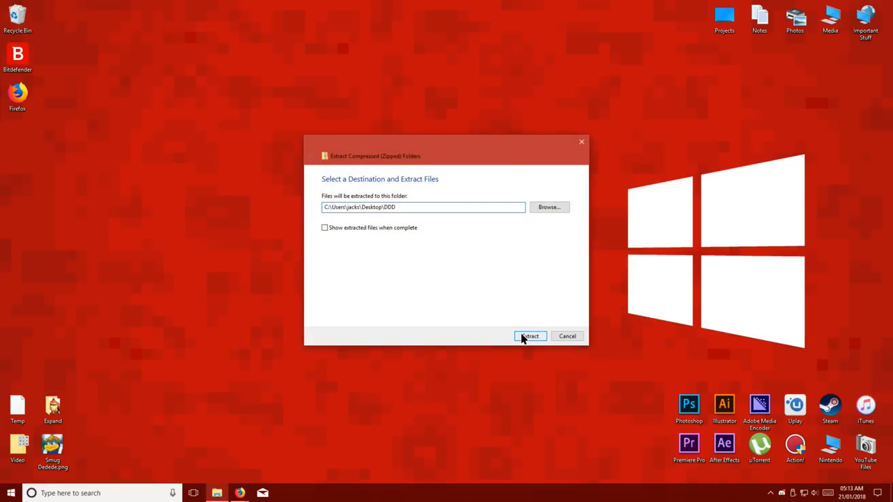
pyautogui.click(529, 336)
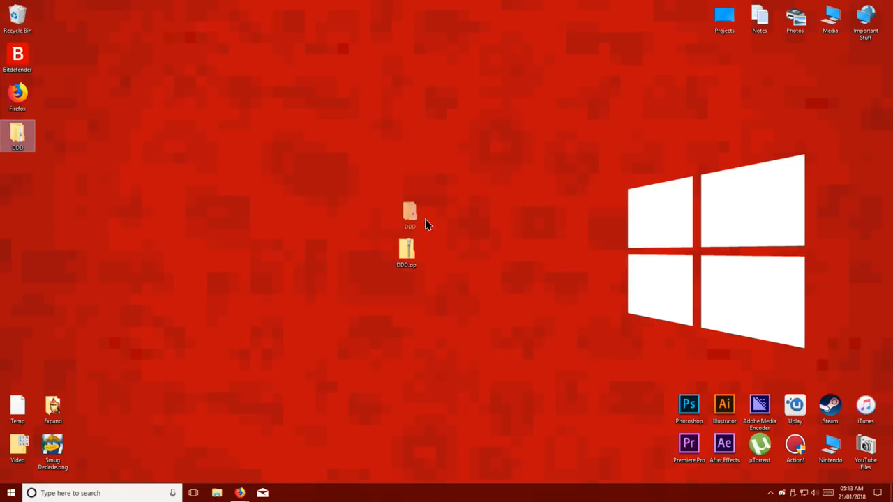
pyautogui.moveTo(409, 214); pyautogui.dragTo(441, 252)
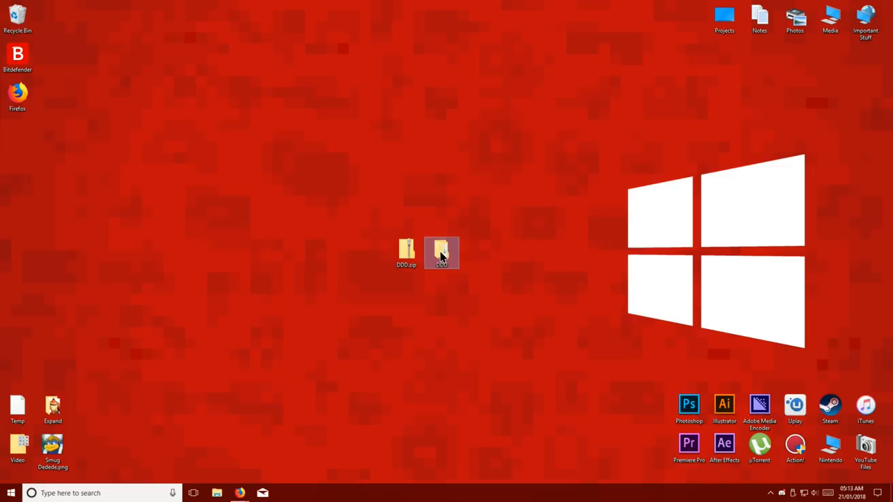
pyautogui.doubleClick(441, 252)
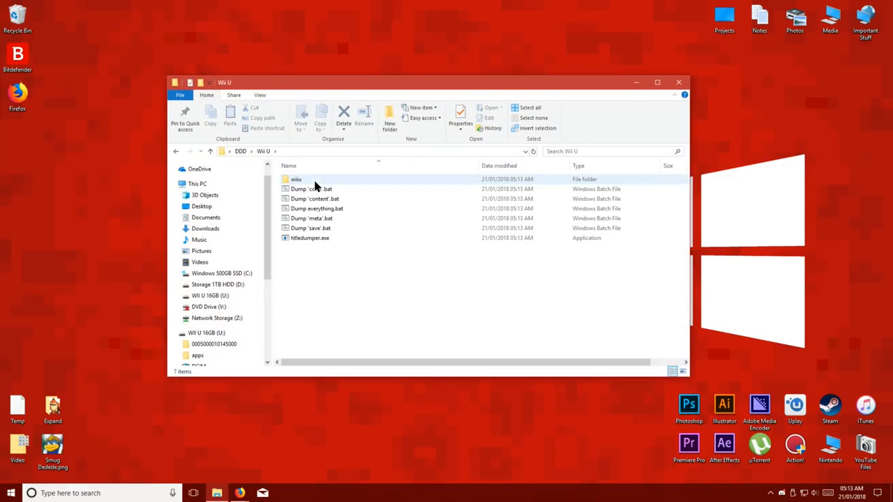
pyautogui.doubleClick(296, 180)
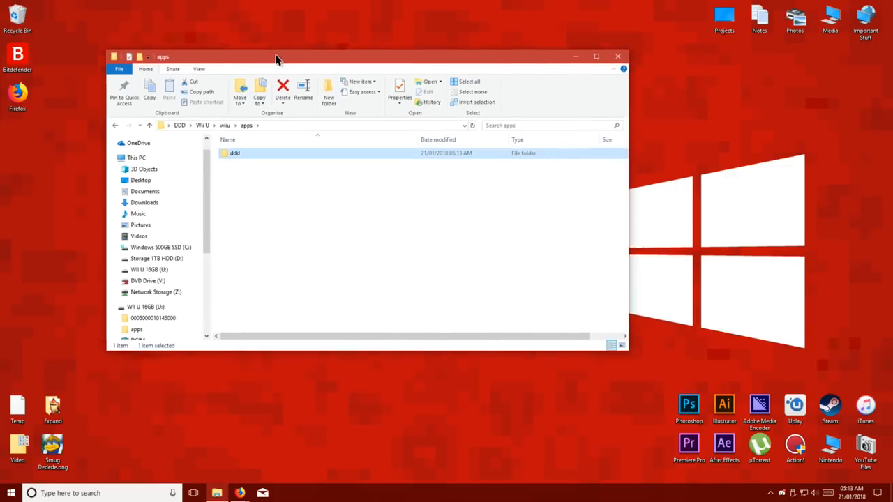
# - Open a new File Explorer window on the WII U 16GB (U:) drive's apps folder
pyautogui.rightClick(216, 493)
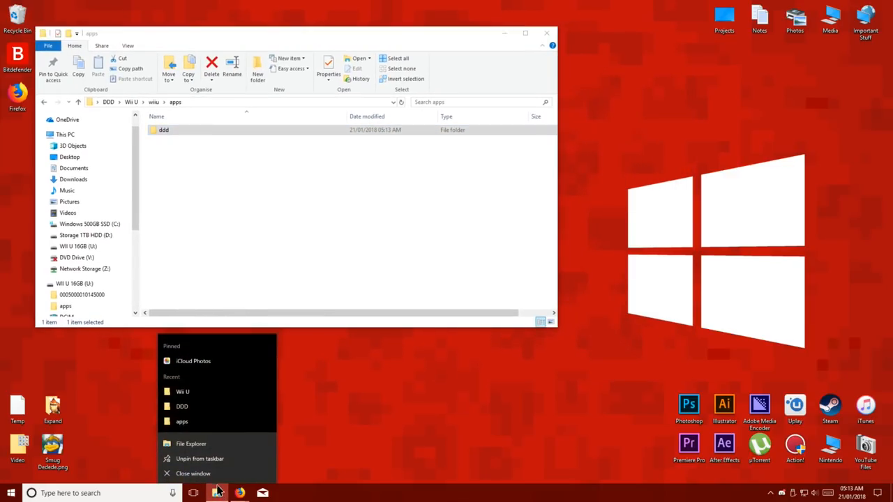
pyautogui.click(190, 444)
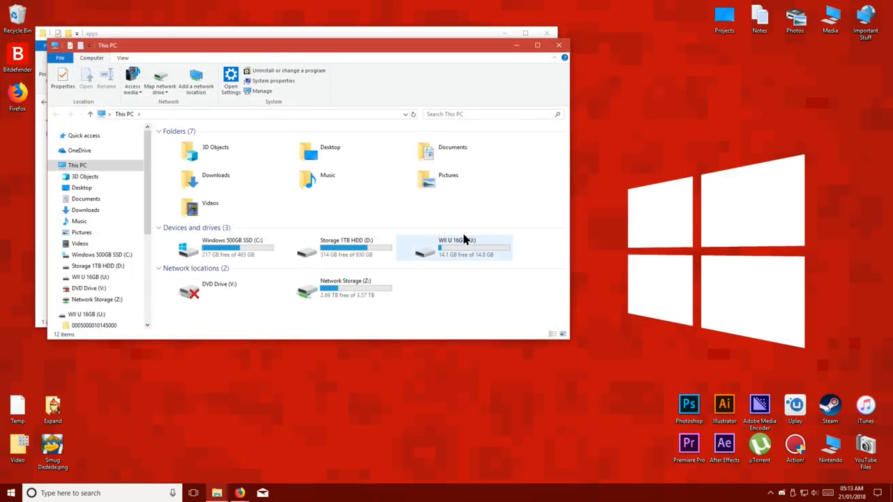
pyautogui.doubleClick(457, 248)
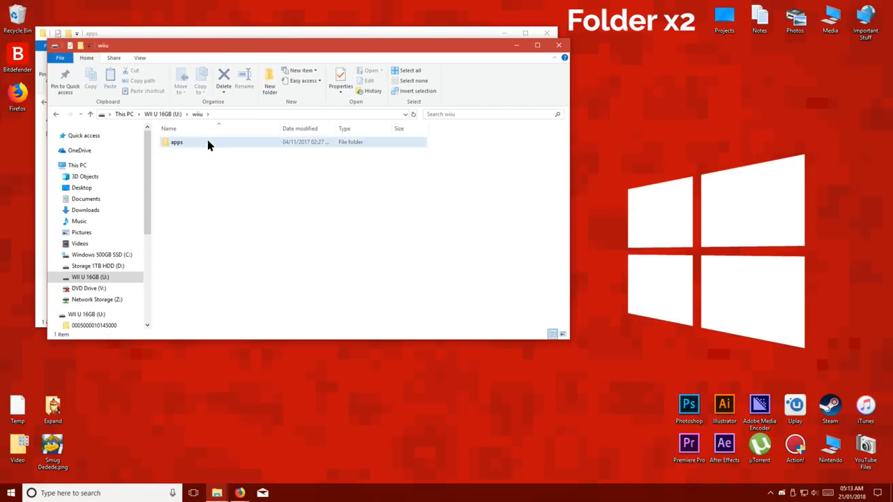
pyautogui.doubleClick(177, 142)
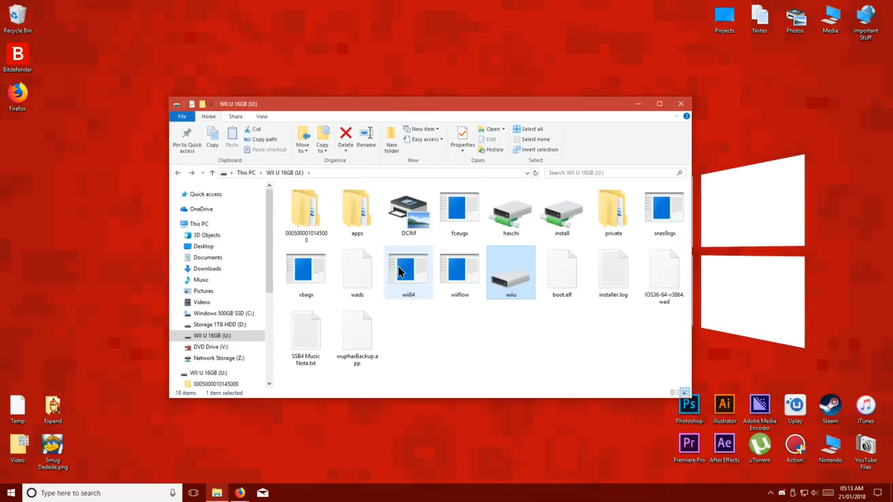
pyautogui.rightClick(212, 336)
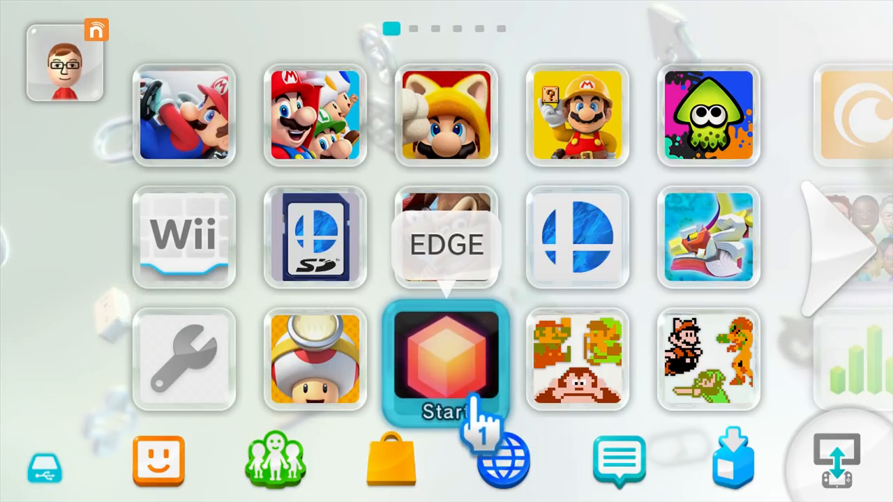
pyautogui.moveTo(502, 460)
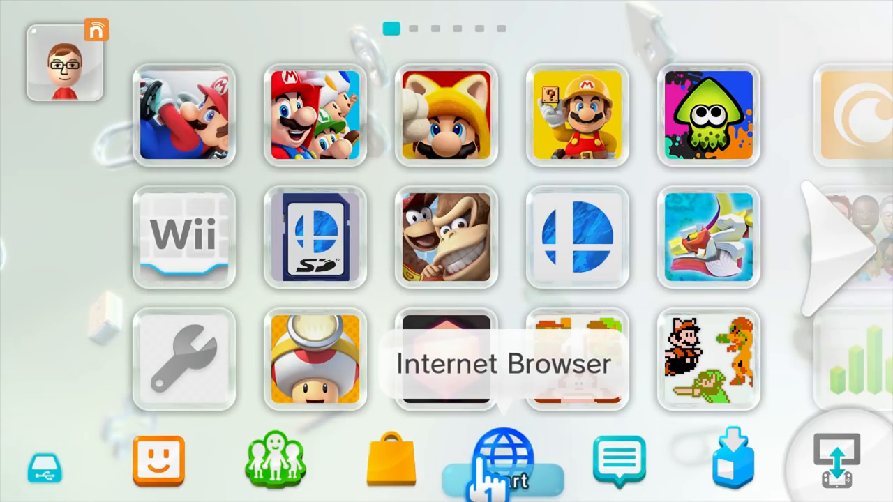
# - Launch the Wii U Internet Browser and run the Loadiine Homebrew Launcher exploit
pyautogui.click(502, 461)
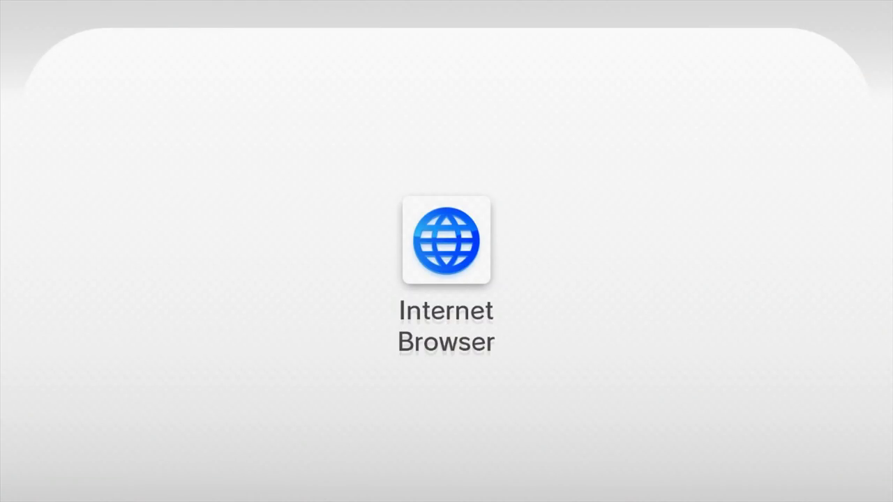
pyautogui.click(446, 241)
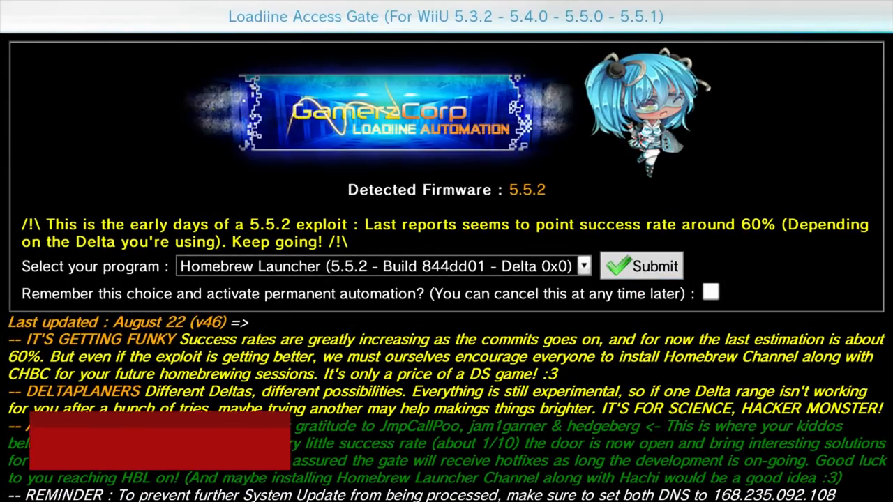
pyautogui.click(640, 266)
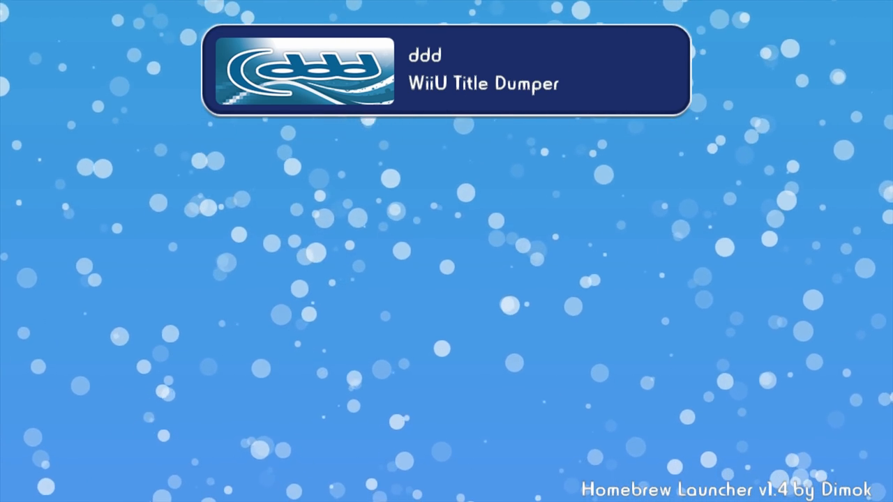
# - Load the ddd WiiU Title Dumper (ddd.elf) from Homebrew Launcher
pyautogui.click(450, 70)
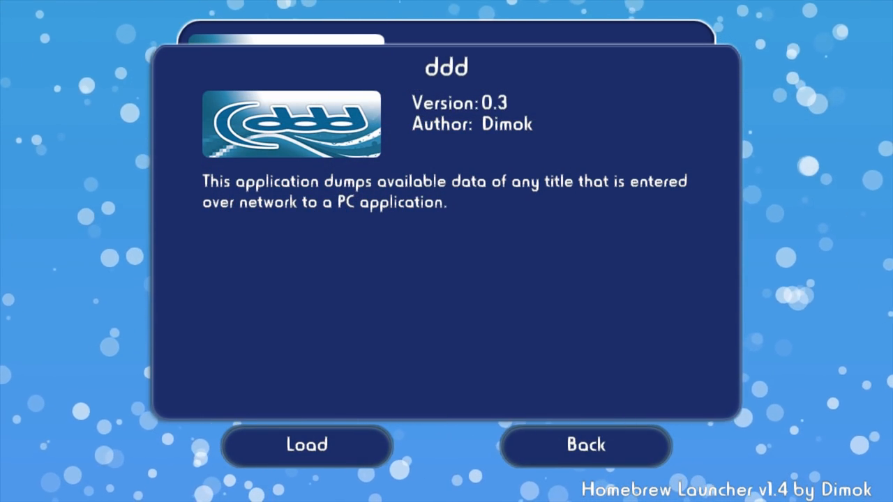
pyautogui.click(306, 444)
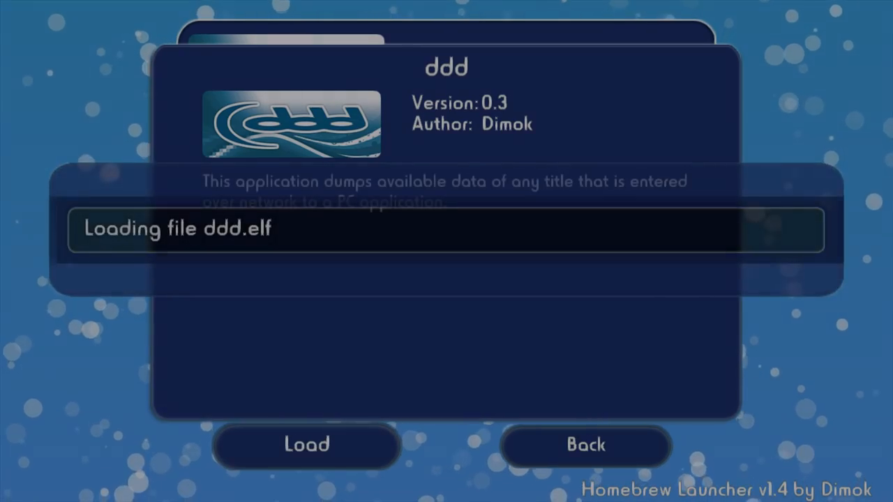
pyautogui.click(306, 445)
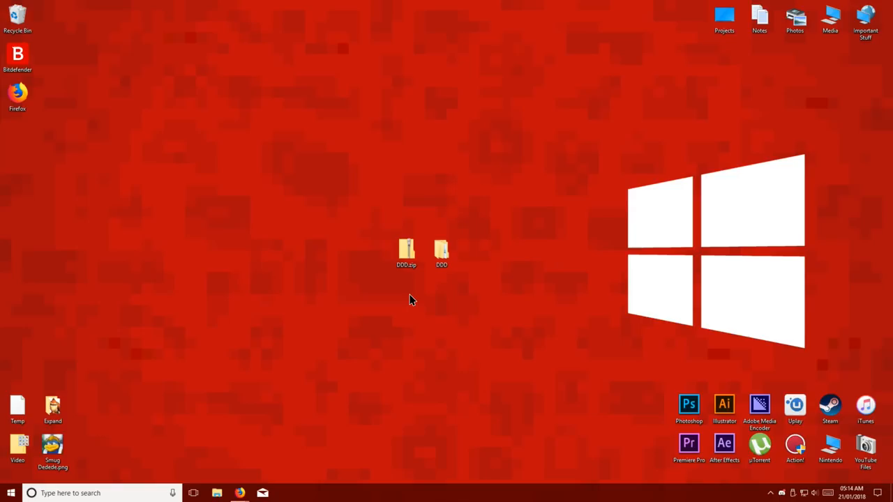
pyautogui.moveTo(255, 478)
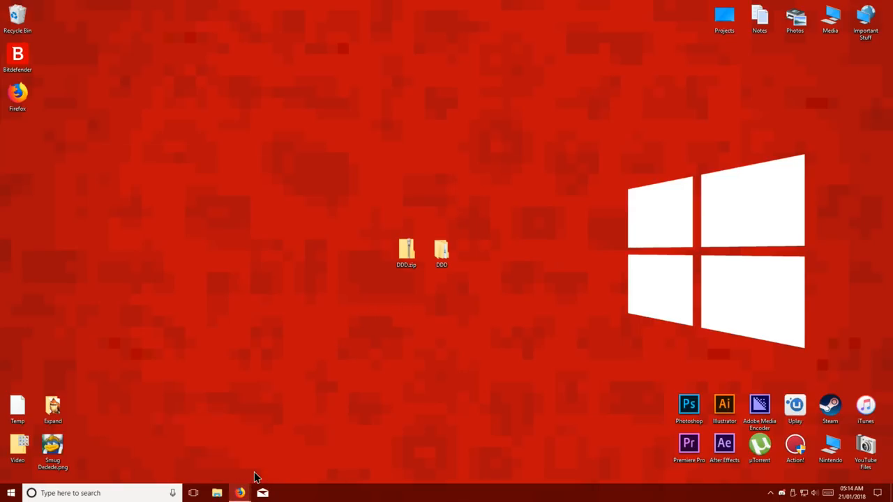
# - Look up and select the PC's local IP address, 192.168.1.10, in Firefox
pyautogui.click(240, 493)
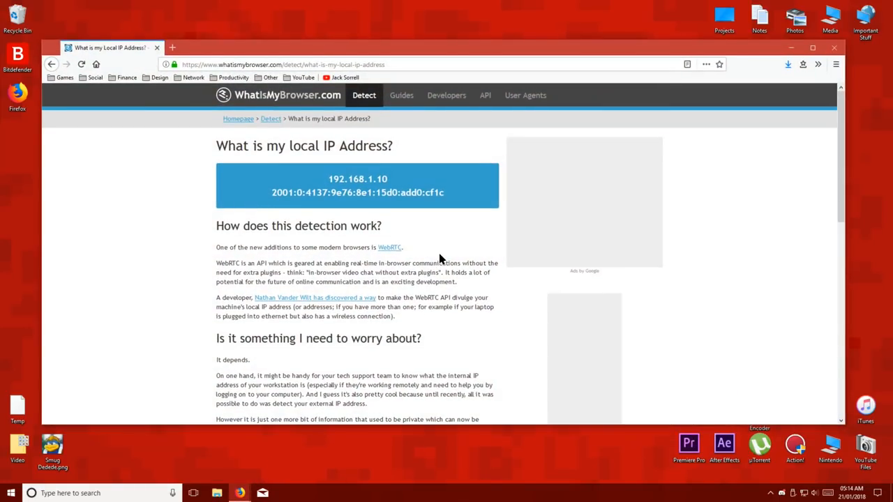
pyautogui.doubleClick(357, 178)
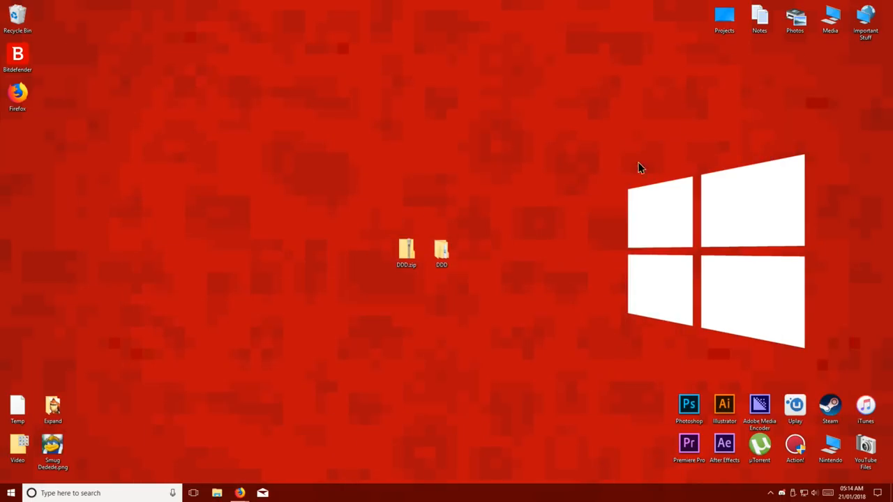
pyautogui.moveTo(410, 300)
pyautogui.write('cmd')
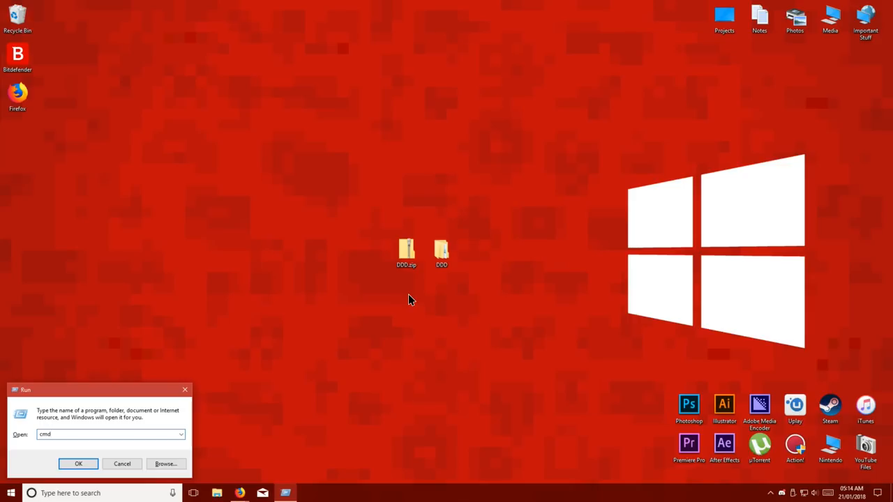
pyautogui.click(78, 463)
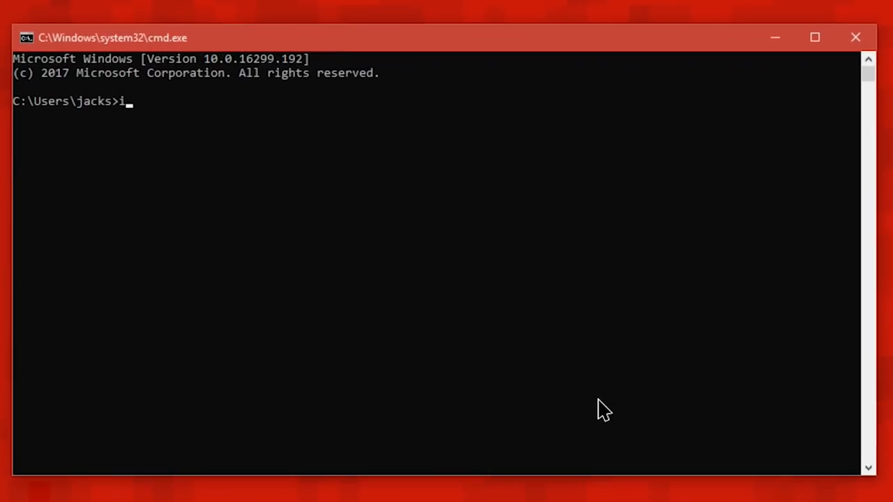
pyautogui.write('pconfig')
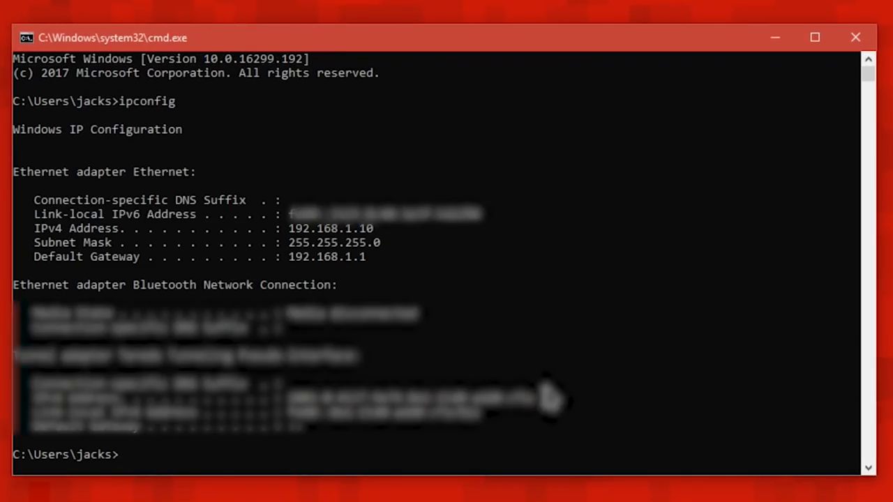
pyautogui.moveTo(42, 237)
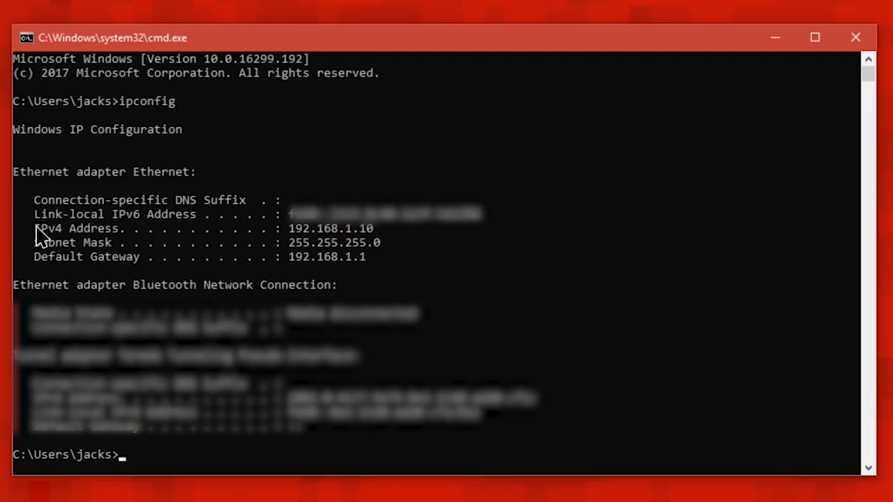
pyautogui.doubleClick(75, 228)
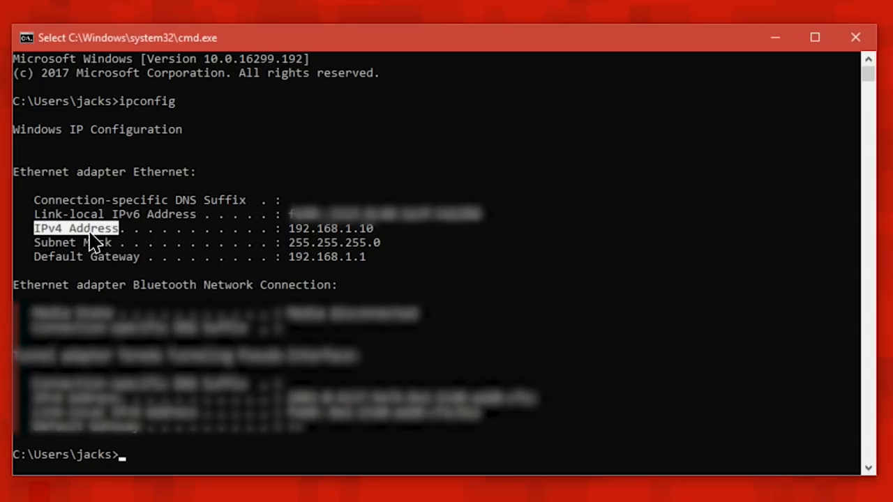
pyautogui.moveTo(178, 233)
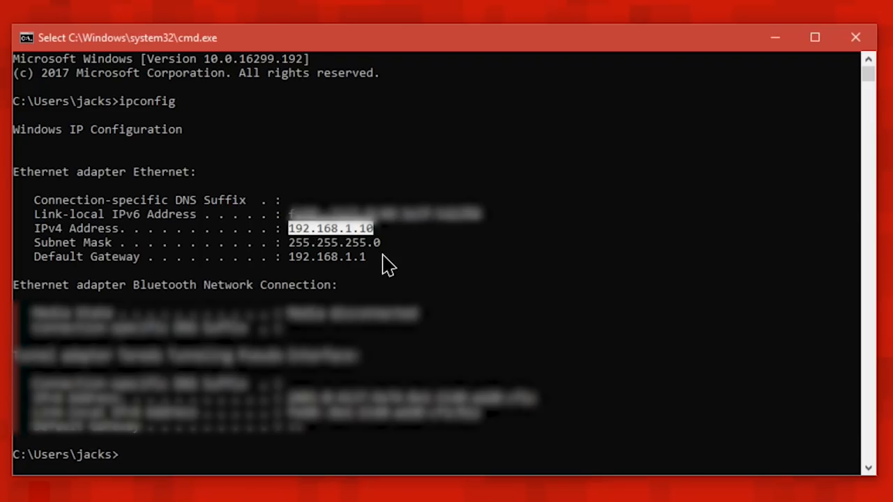
pyautogui.click(815, 37)
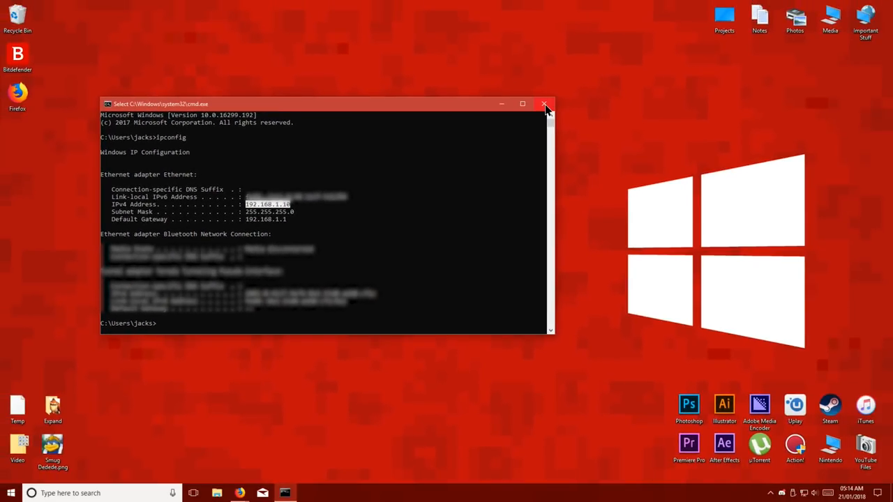
pyautogui.click(546, 104)
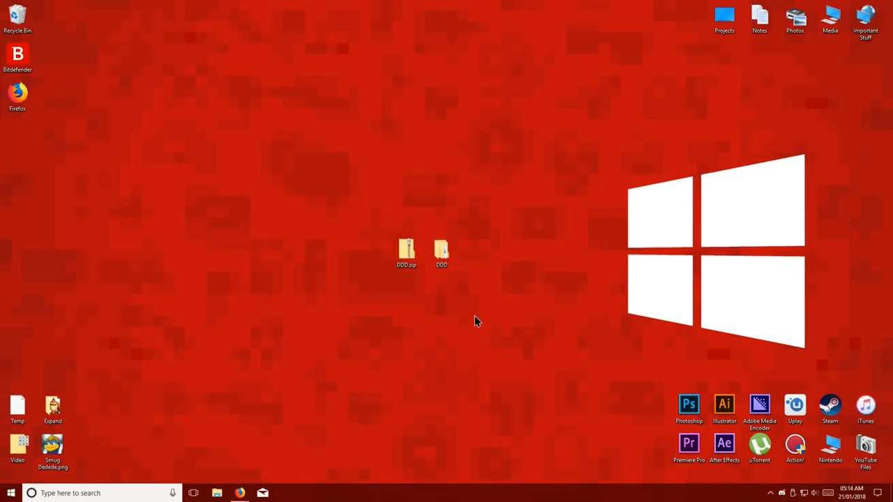
# - Open DDD\Wii U and run Dump everything.bat
pyautogui.doubleClick(441, 251)
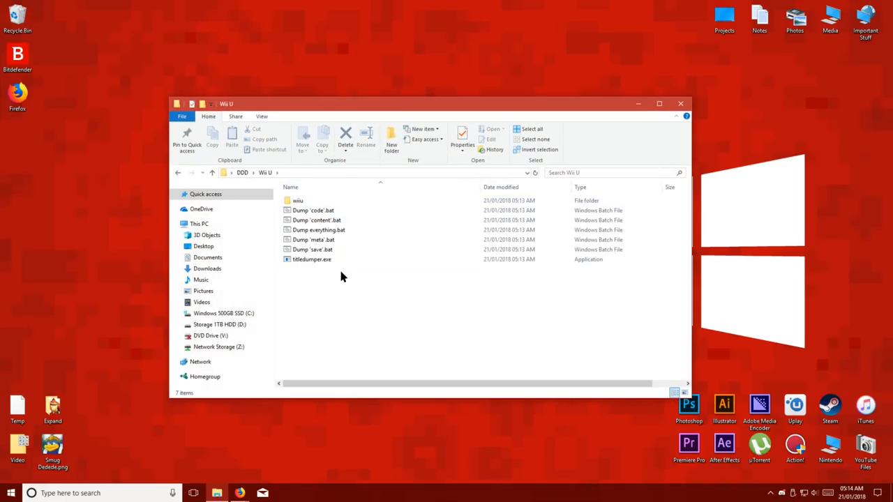
pyautogui.moveTo(361, 293)
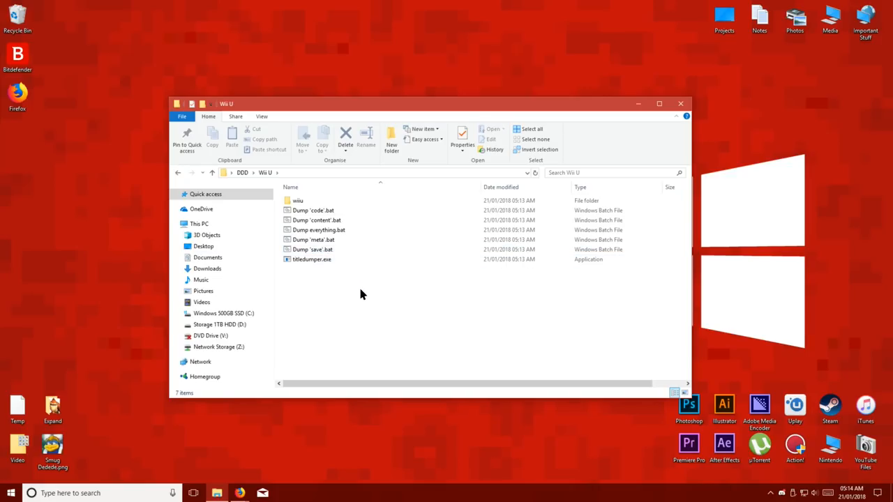
pyautogui.click(313, 210)
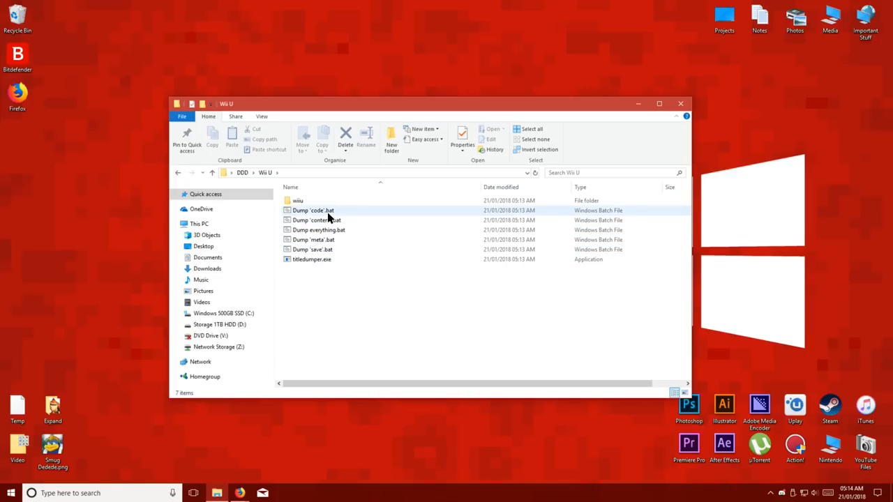
pyautogui.moveTo(335, 221)
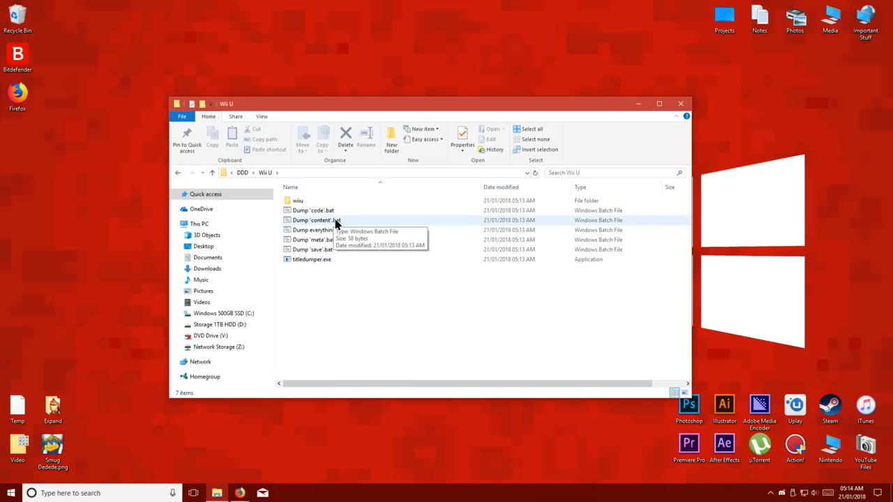
pyautogui.moveTo(314, 240)
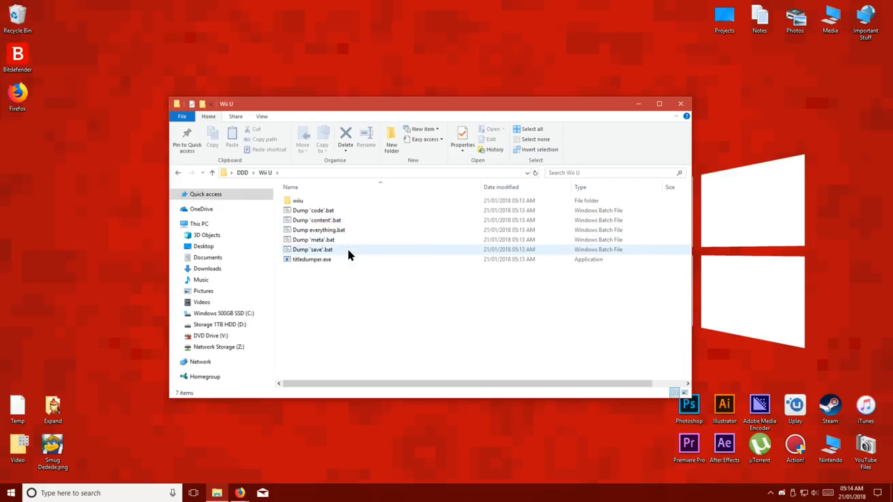
pyautogui.click(318, 230)
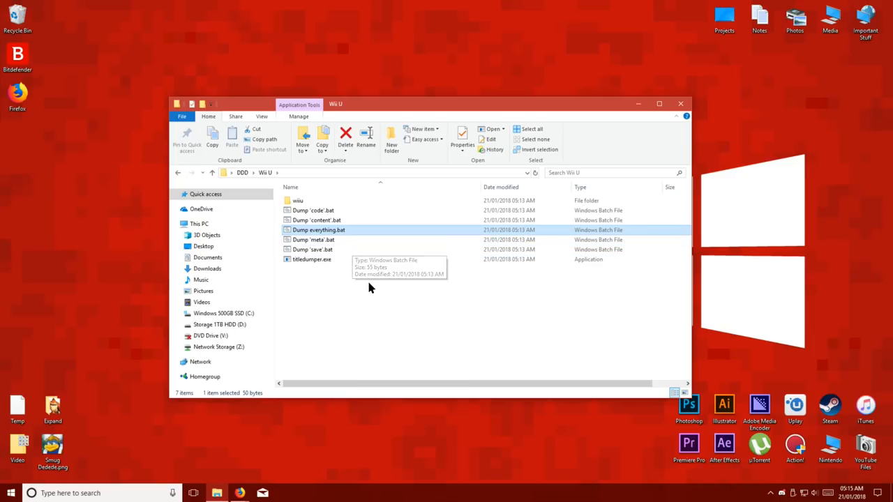
pyautogui.moveTo(370, 288)
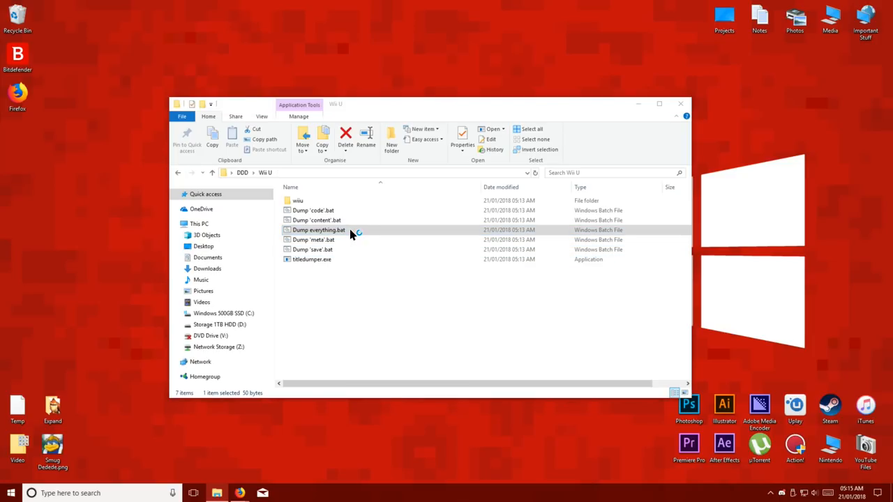
pyautogui.doubleClick(311, 258)
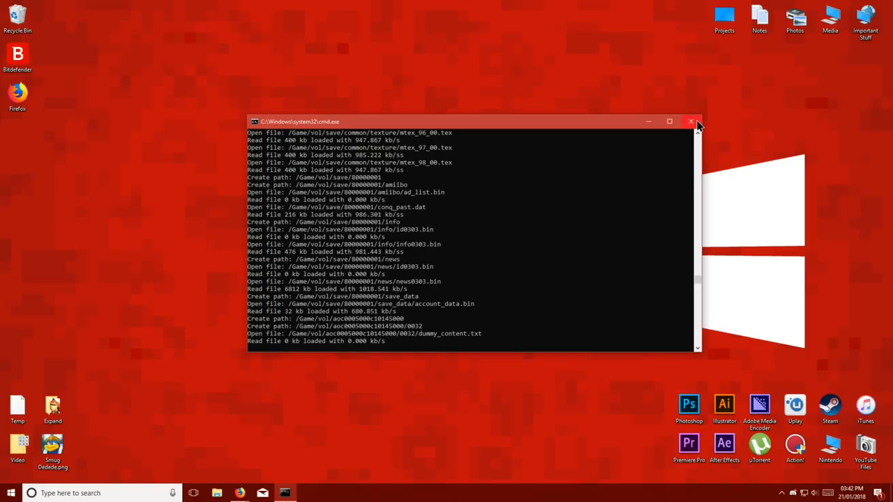
# - Close the Command Prompt after the dump into /Game/vol finishes
pyautogui.click(691, 121)
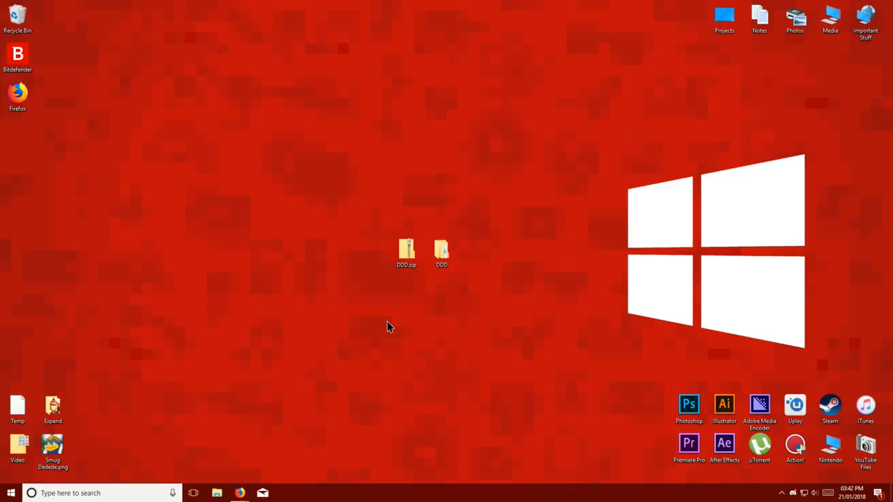
pyautogui.moveTo(356, 345)
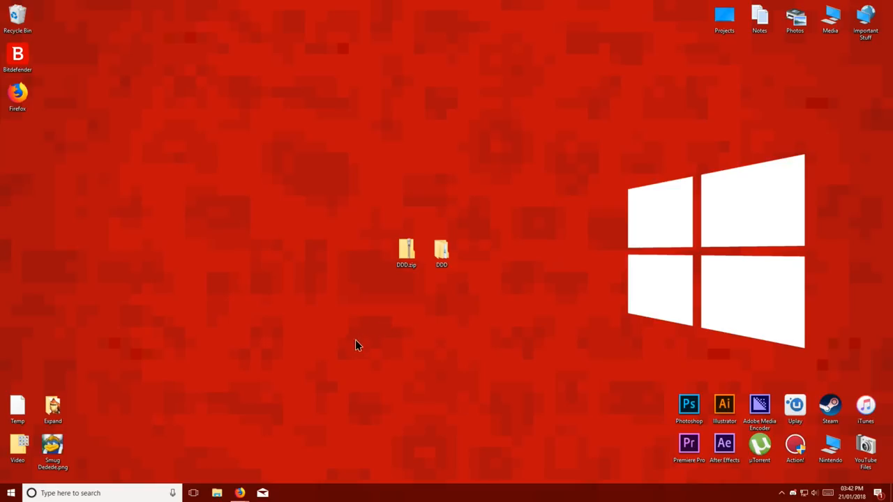
# - Browse File Explorer to C:\Game\vol to view the dumped folders
pyautogui.click(217, 493)
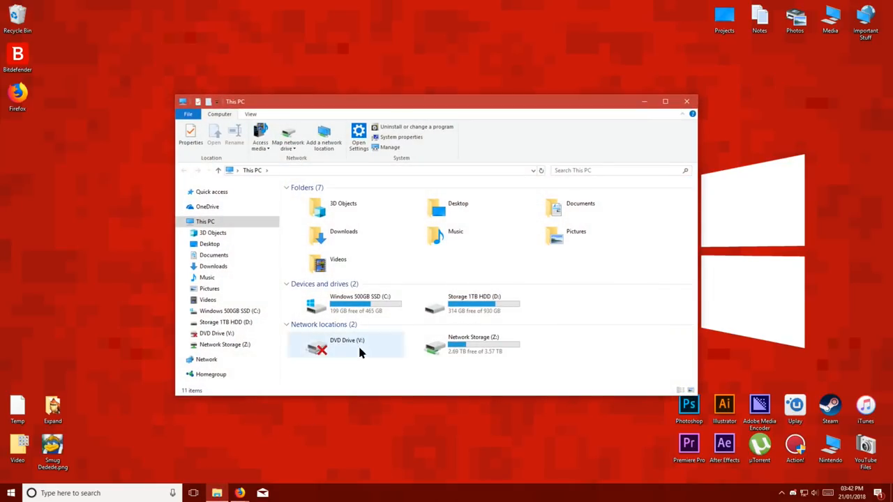
pyautogui.doubleClick(359, 303)
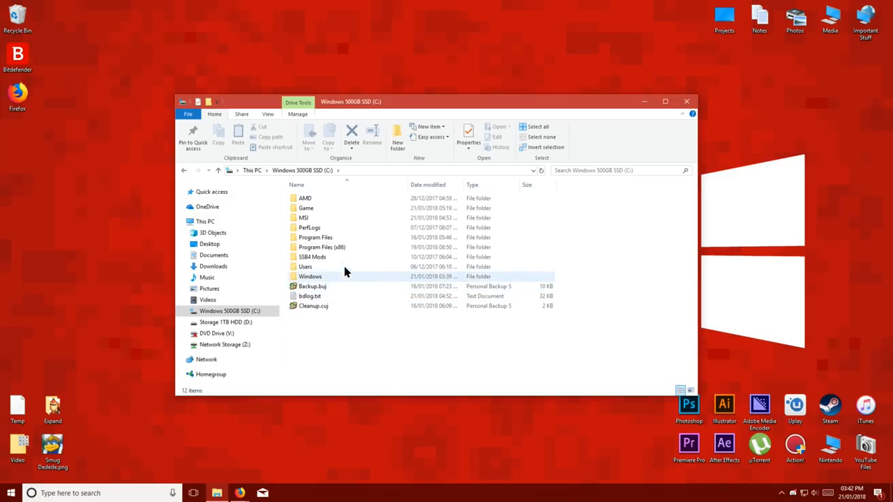
pyautogui.doubleClick(306, 208)
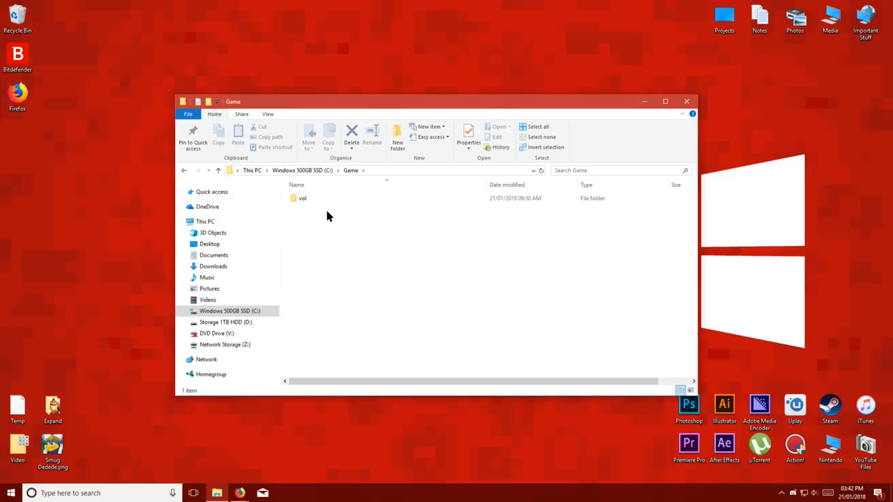
pyautogui.doubleClick(301, 198)
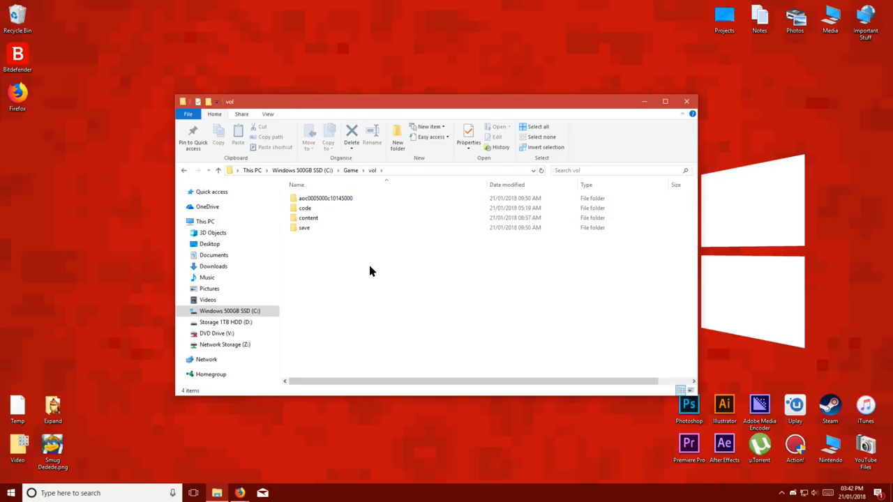